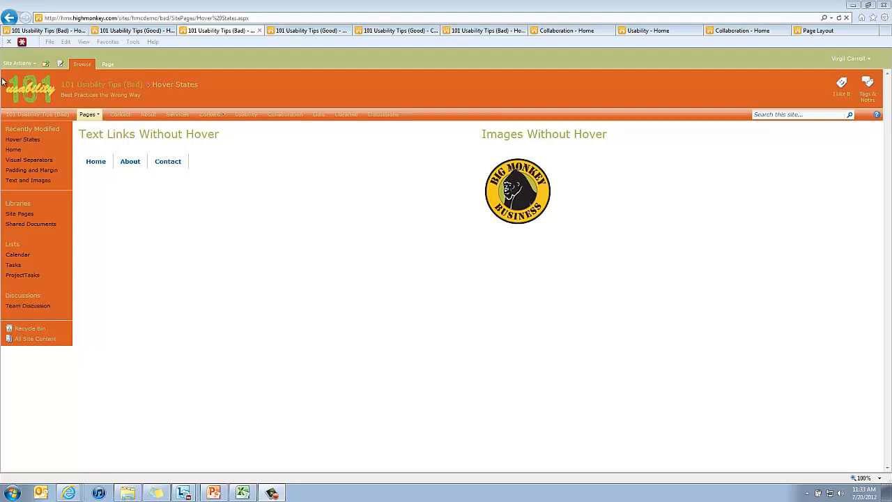
mouse_move(270, 296)
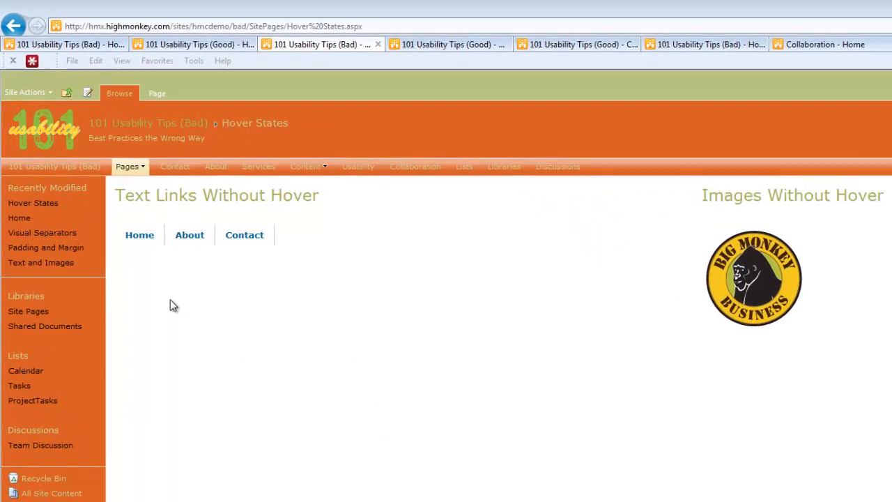
mouse_move(189, 235)
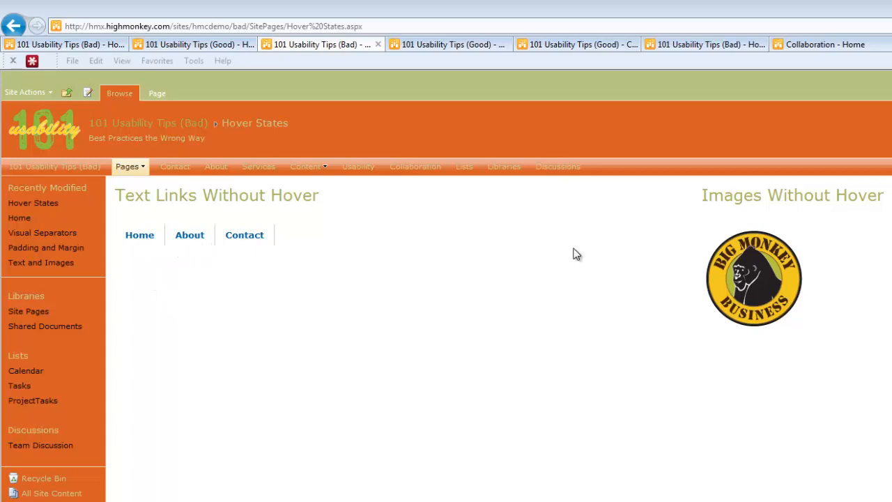
mouse_move(772, 306)
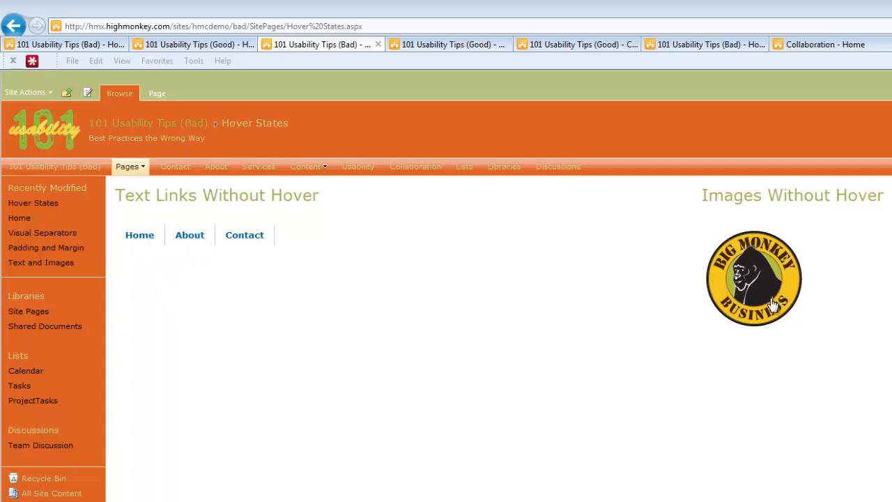
mouse_move(570, 296)
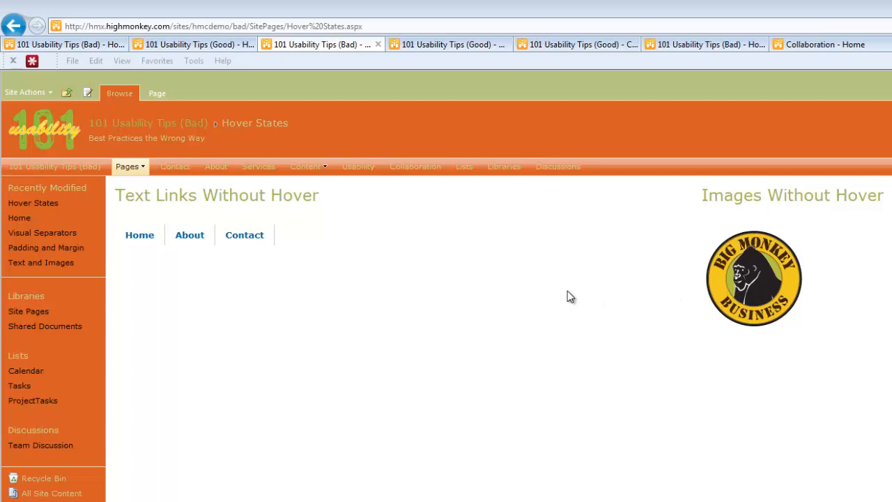
mouse_move(244, 235)
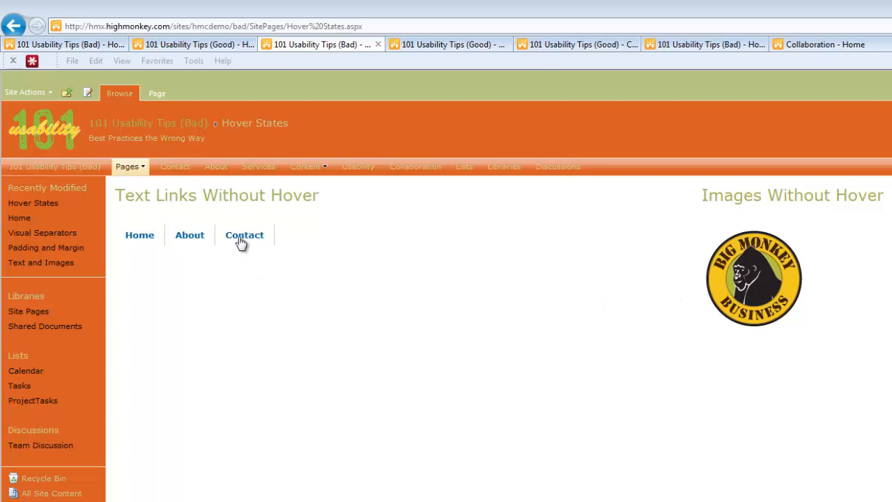
mouse_move(274, 355)
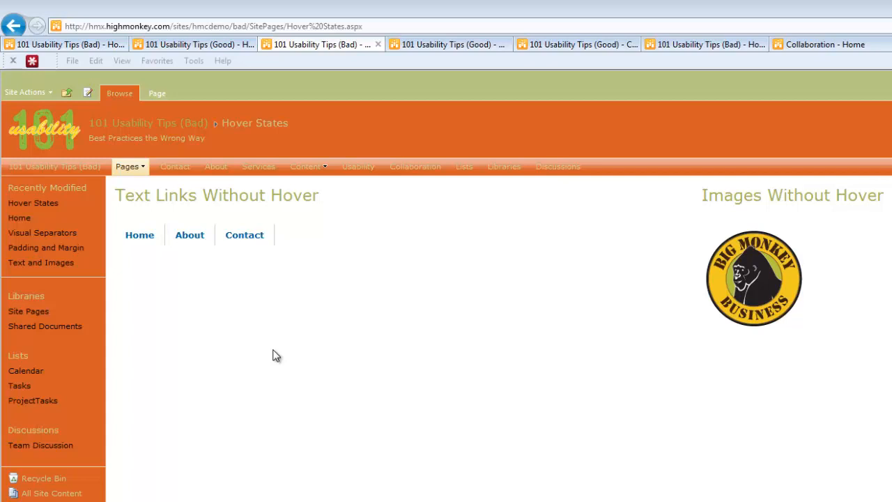
mouse_move(268, 241)
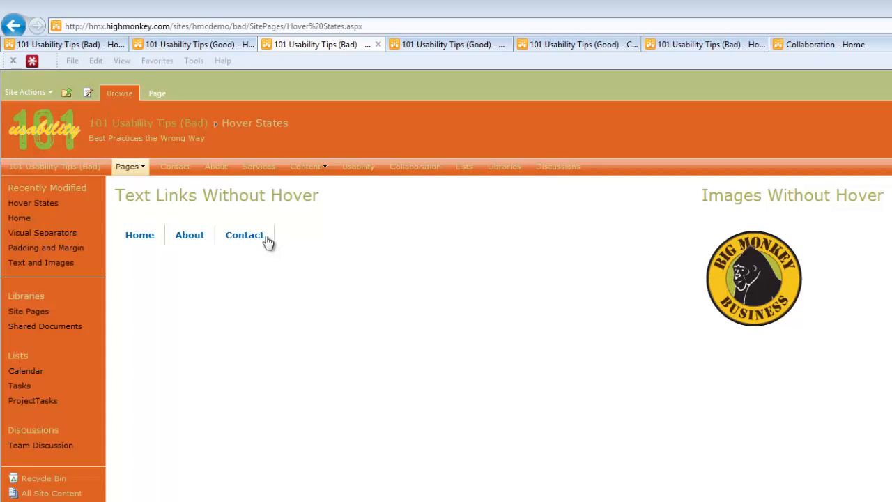
mouse_move(26, 296)
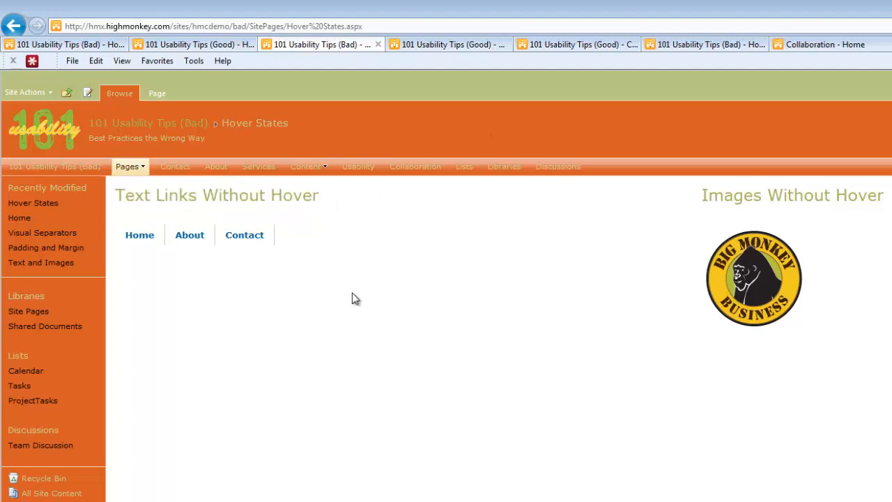
mouse_move(189, 234)
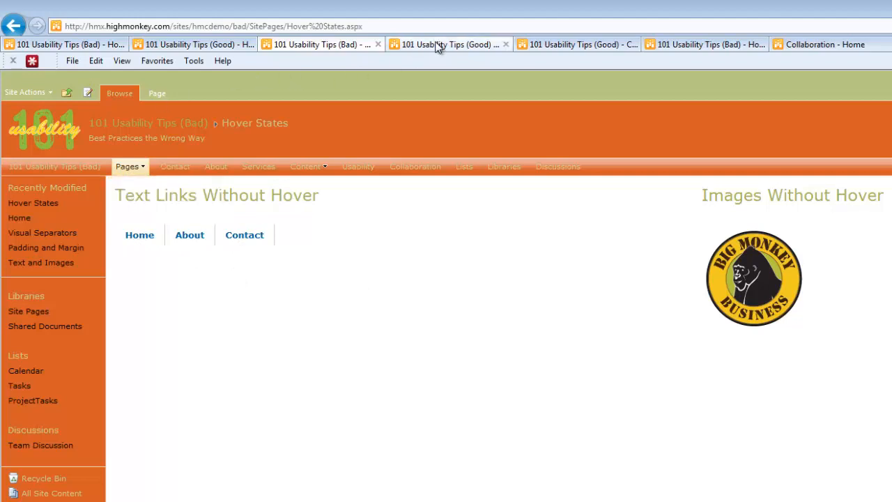
Switch to the 101 Usability Tips (Good) tab showing the good Hover States page
click(446, 43)
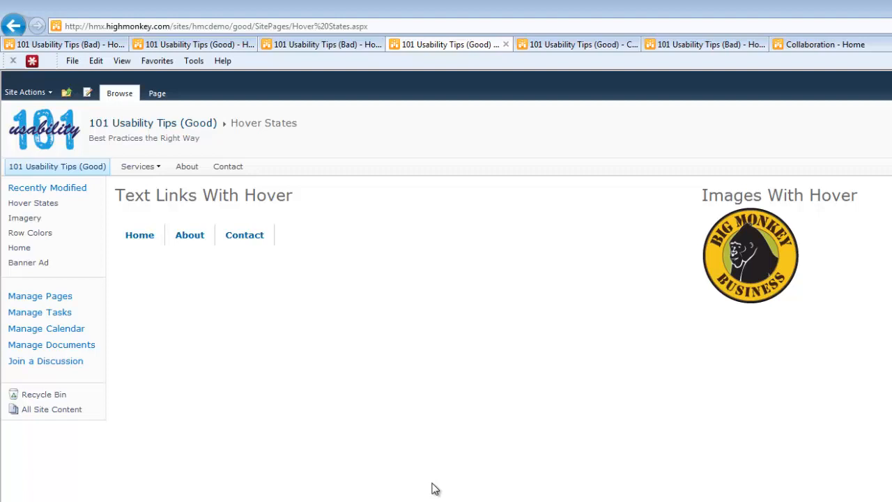
mouse_move(323, 408)
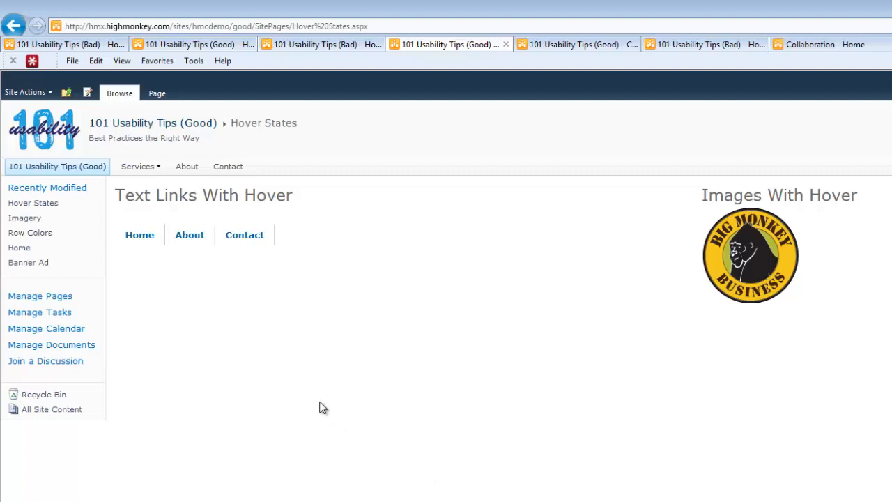
mouse_move(244, 235)
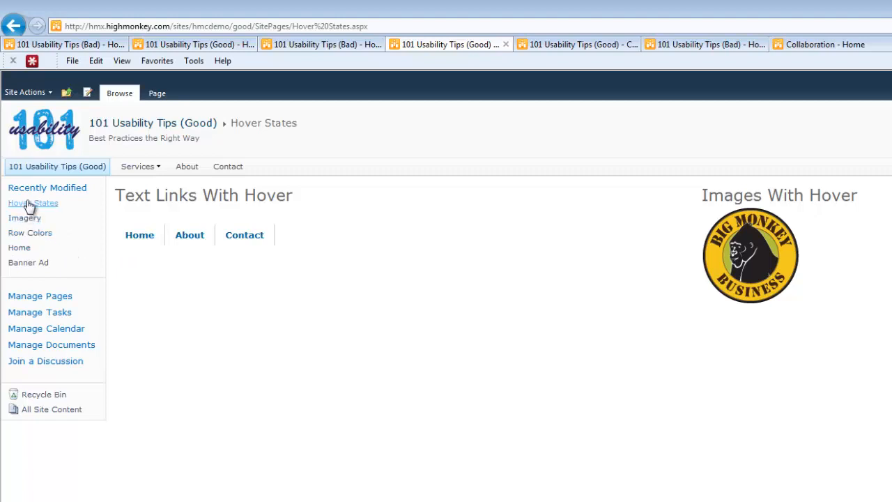
mouse_move(244, 234)
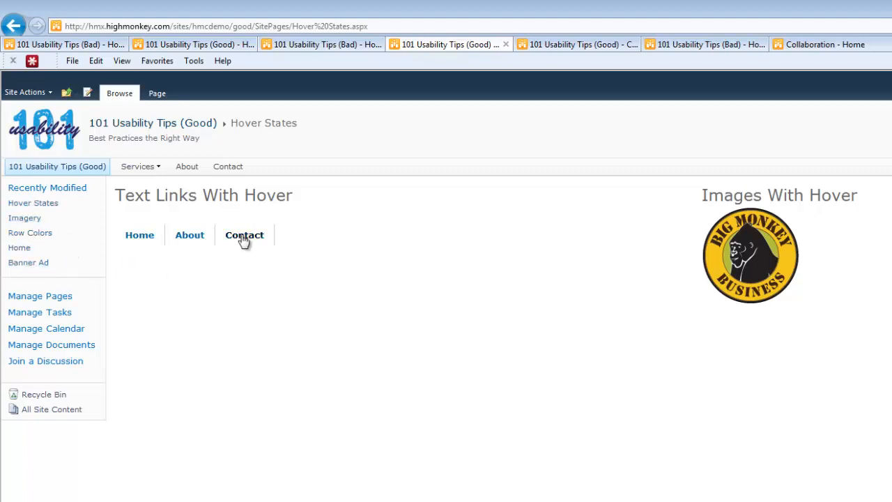
mouse_move(140, 235)
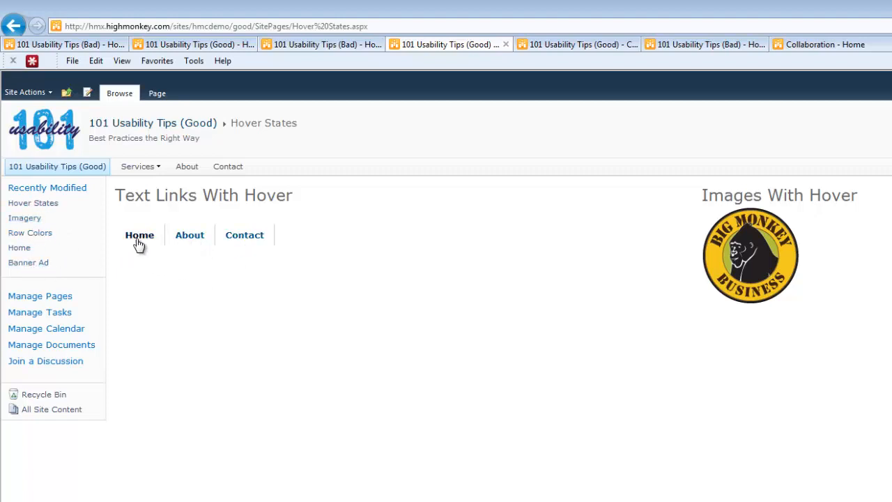
mouse_move(751, 255)
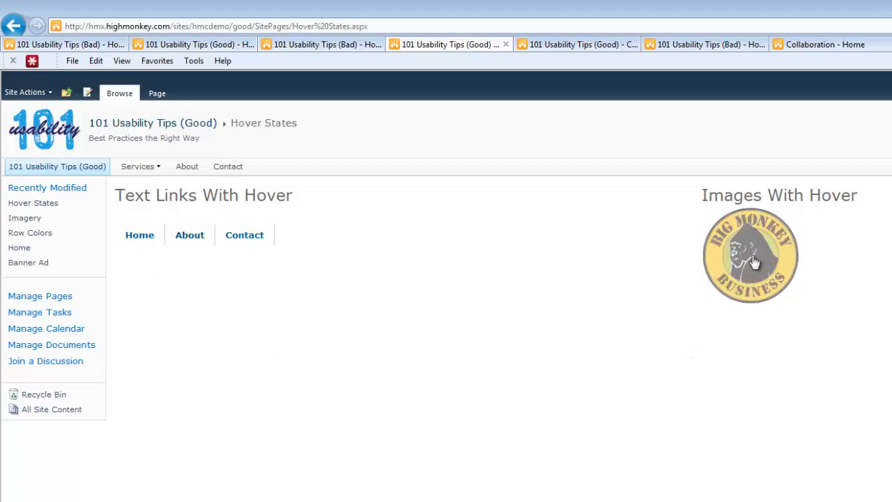
mouse_move(733, 337)
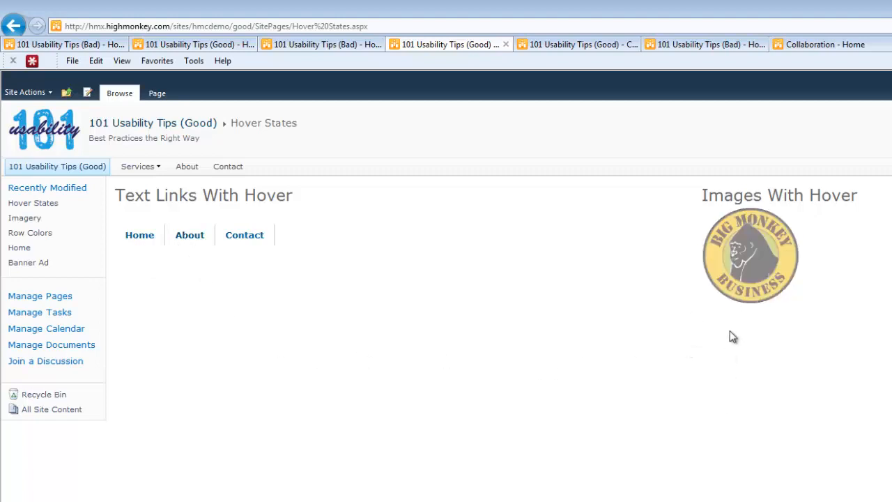
mouse_move(729, 364)
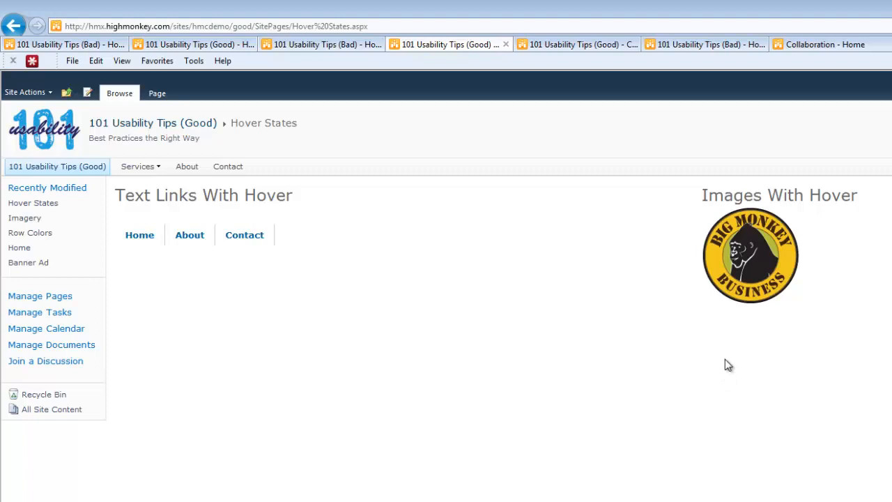